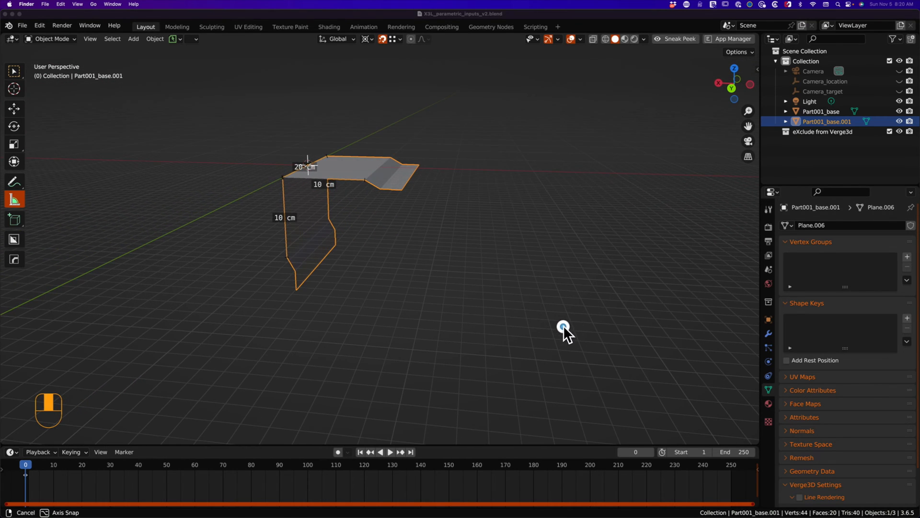
pyautogui.moveTo(47, 217)
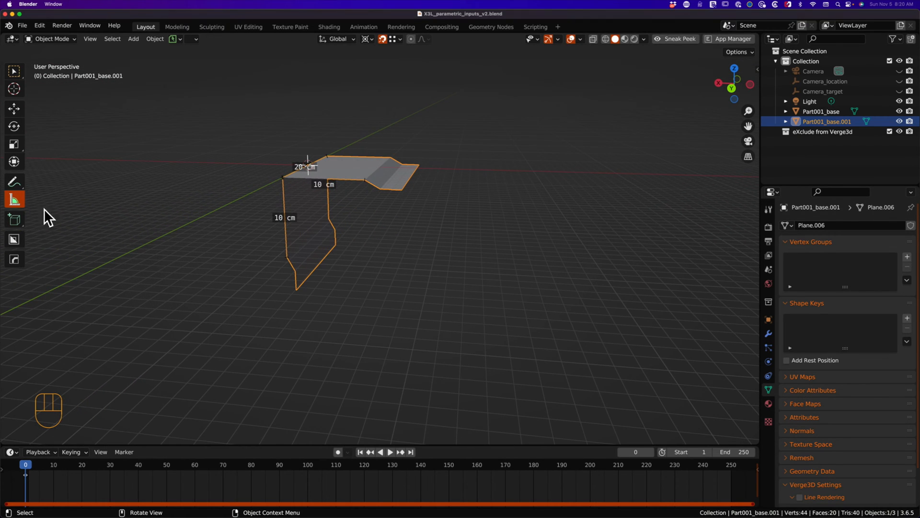
# Duplicate Part001_base.001 into Part001_base.002 and place it alongside along Y
pyautogui.click(14, 70)
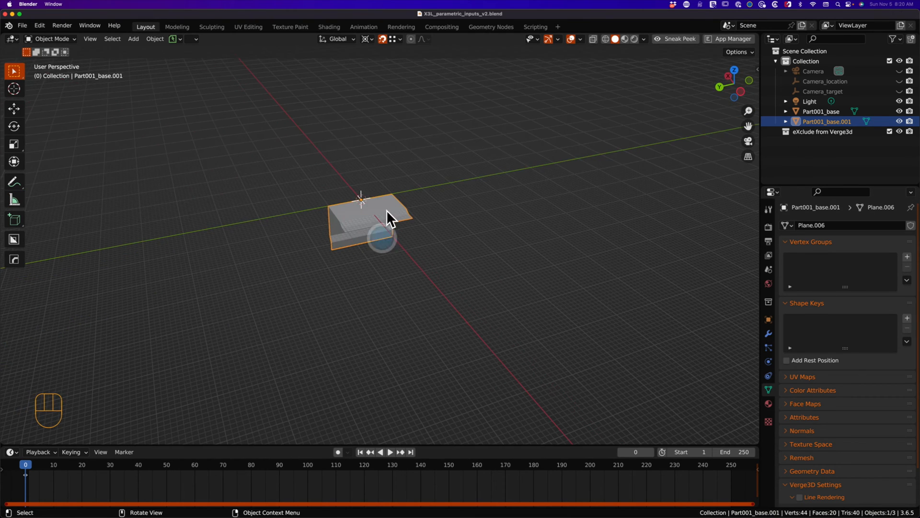
pyautogui.press('shift+d')
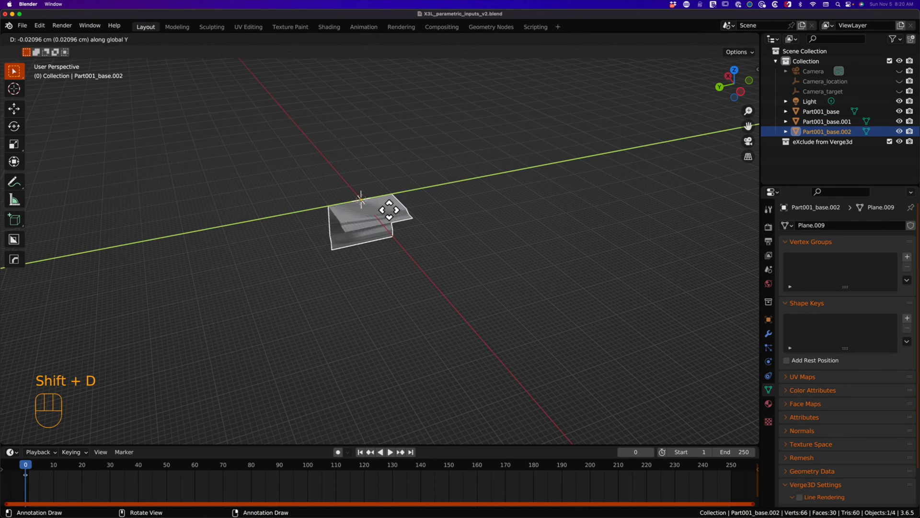
pyautogui.click(520, 187)
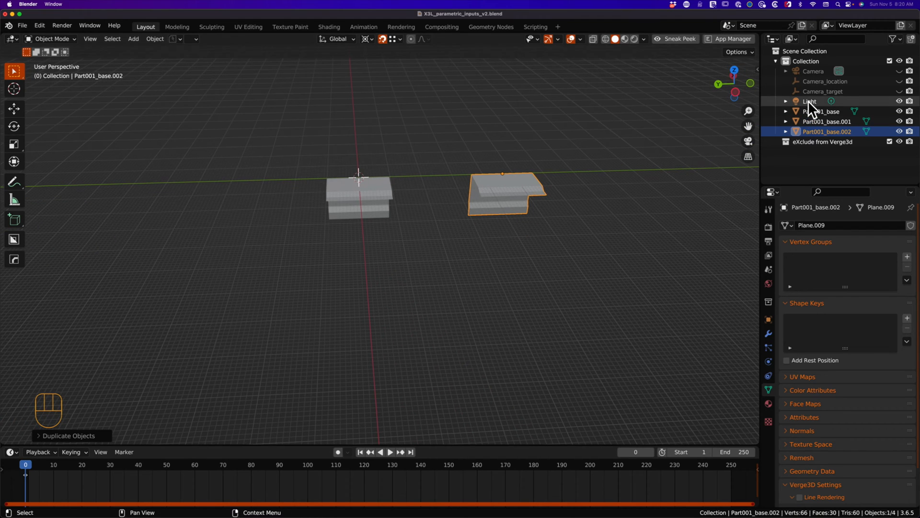
pyautogui.moveTo(492, 246)
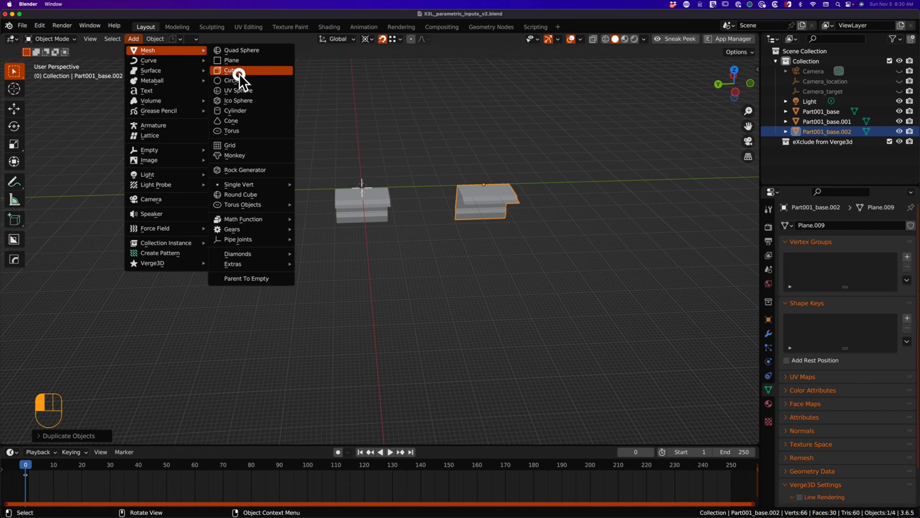
# Add a cube scaled to 100 cm edges, measured, and made see-through with X-ray
pyautogui.click(232, 70)
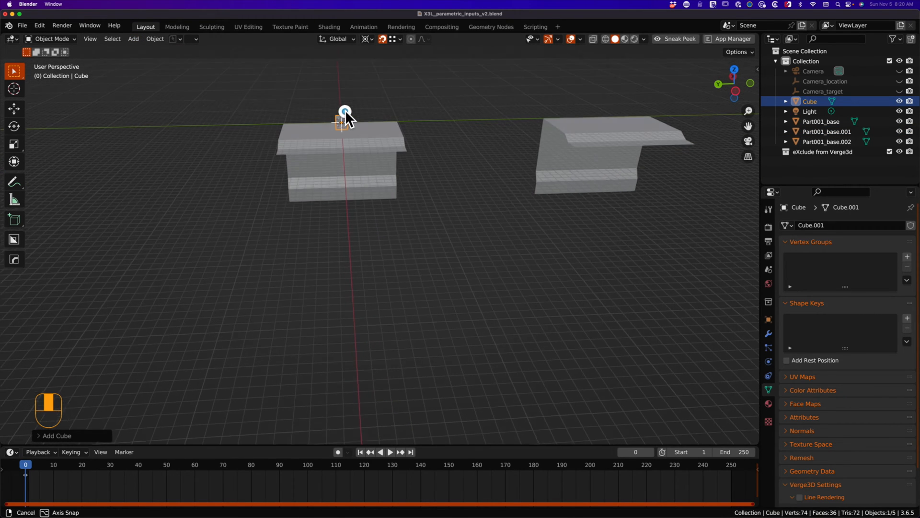
pyautogui.press('s')
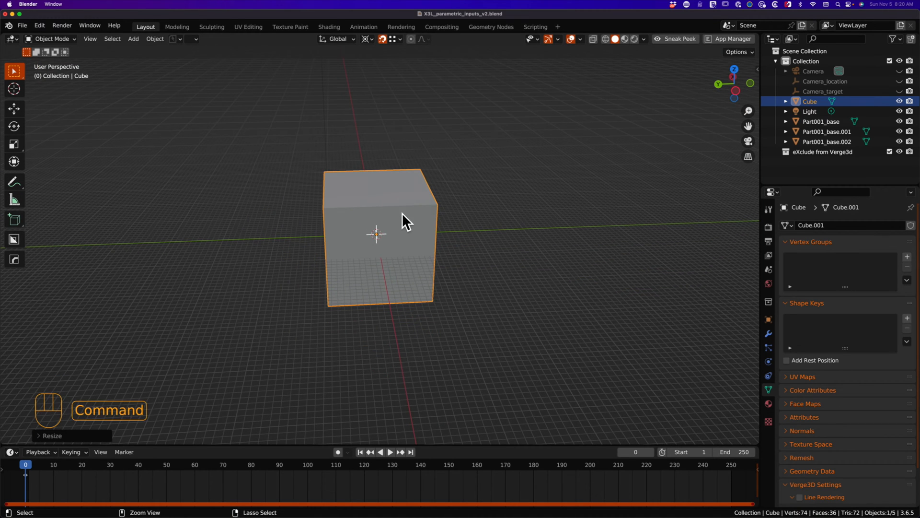
pyautogui.press('s')
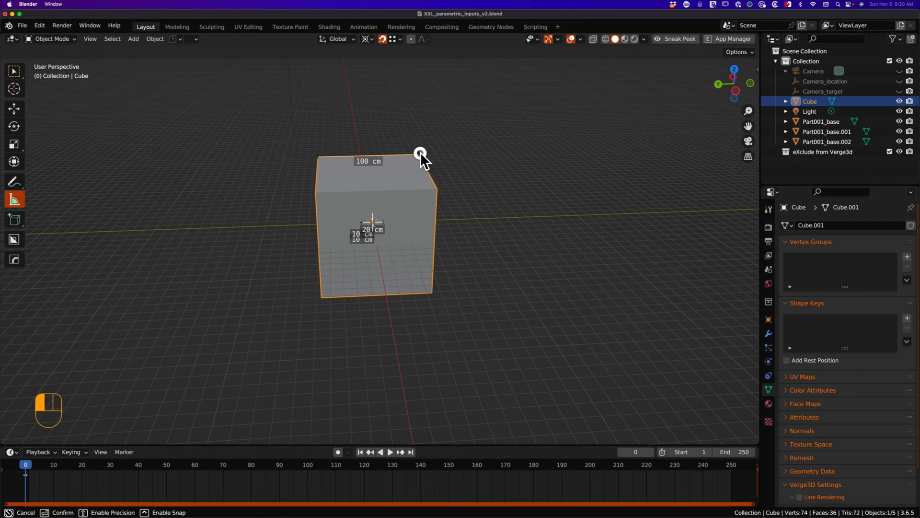
pyautogui.press('Escape')
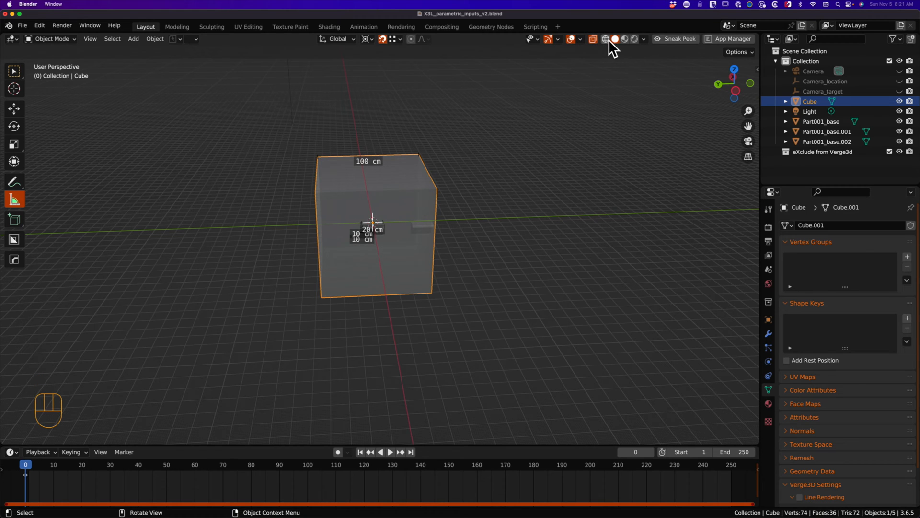
# Show the scene in wireframe and move the cube off the origin
pyautogui.click(608, 39)
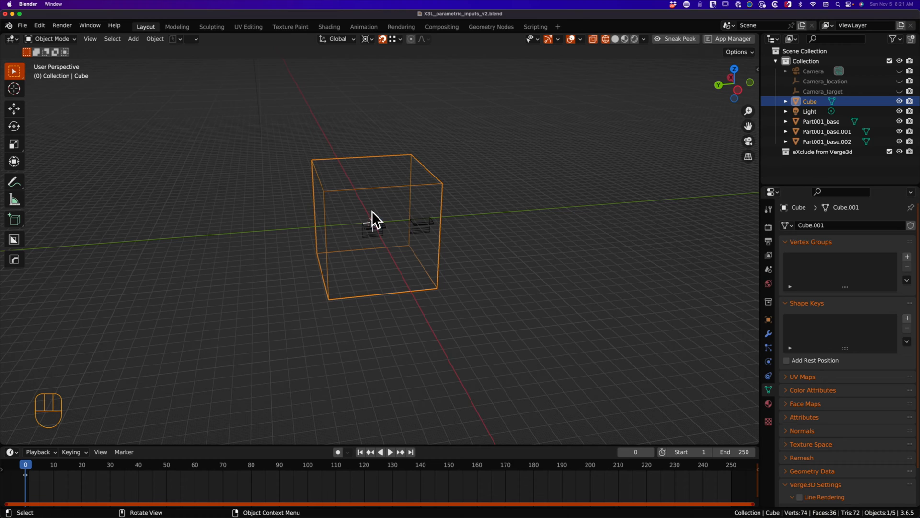
pyautogui.moveTo(301, 294)
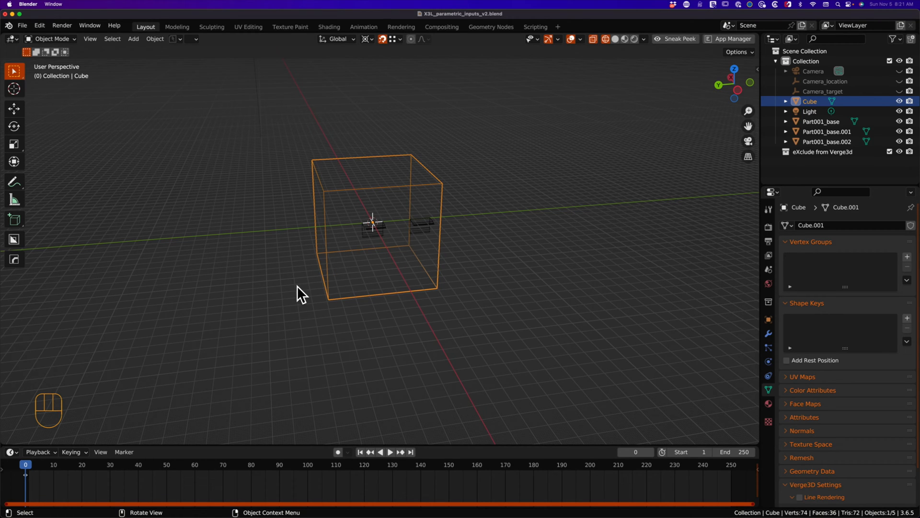
pyautogui.press('g')
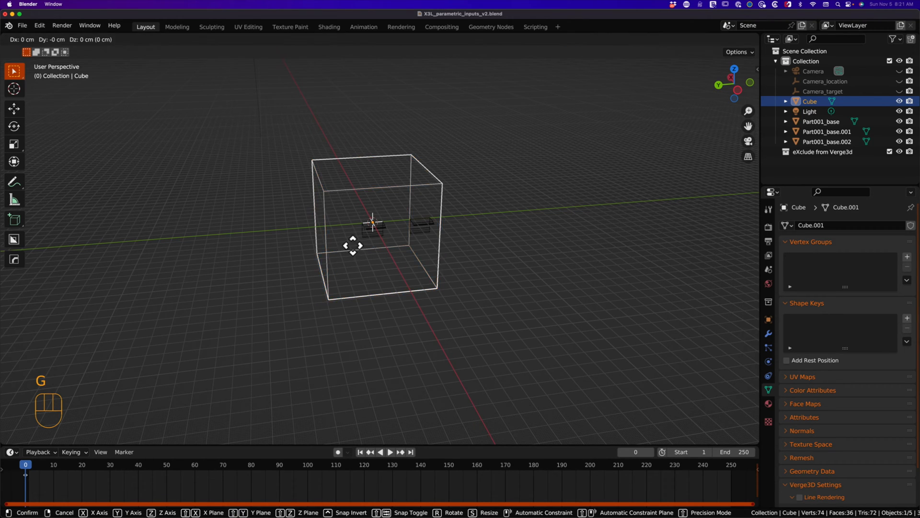
pyautogui.moveTo(605, 231)
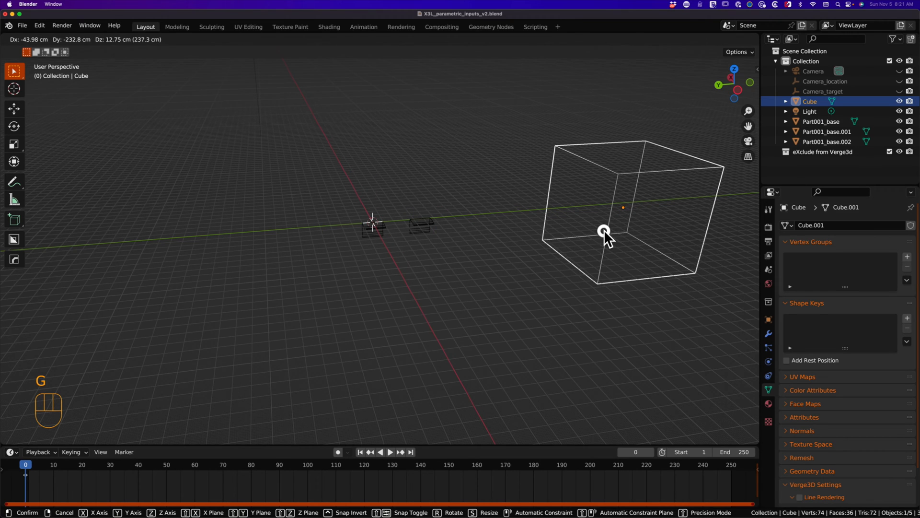
pyautogui.moveTo(423, 235)
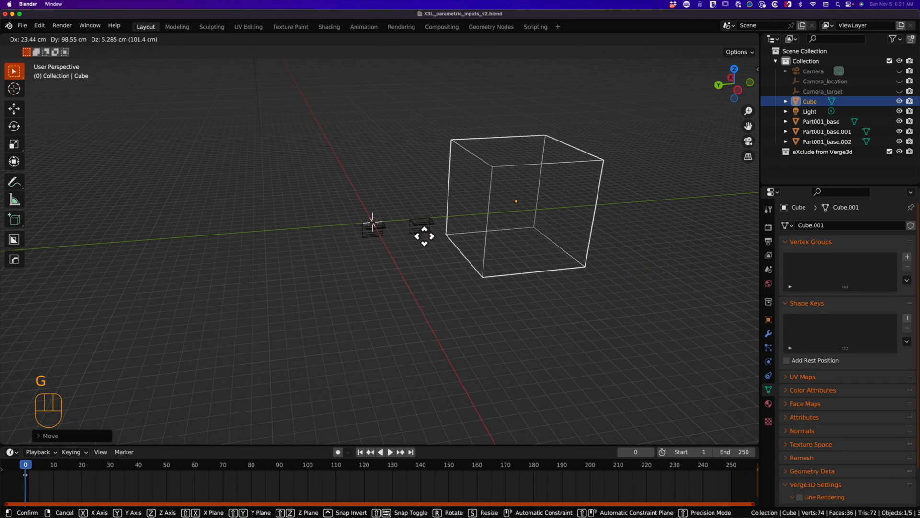
pyautogui.click(429, 224)
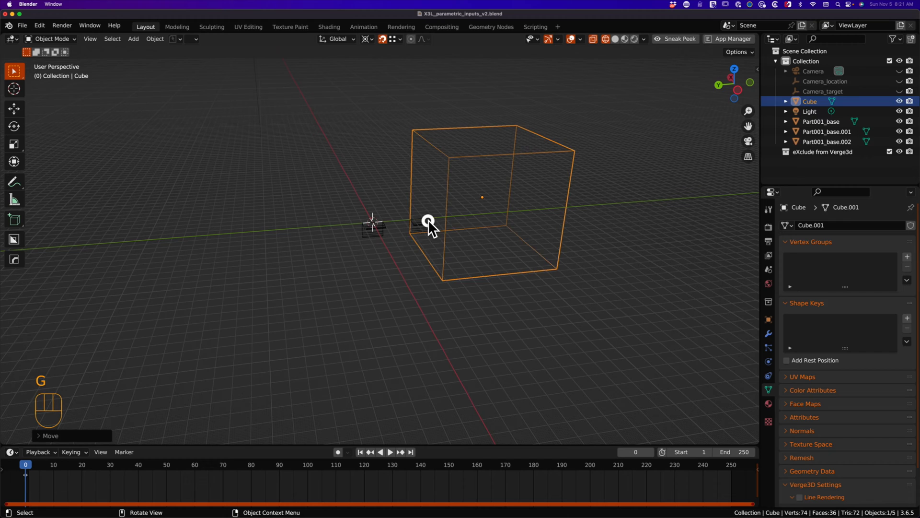
# Shift Part001_base.002 along Y to sit inside the cube, toggling through Edit Mode
pyautogui.press('Tab')
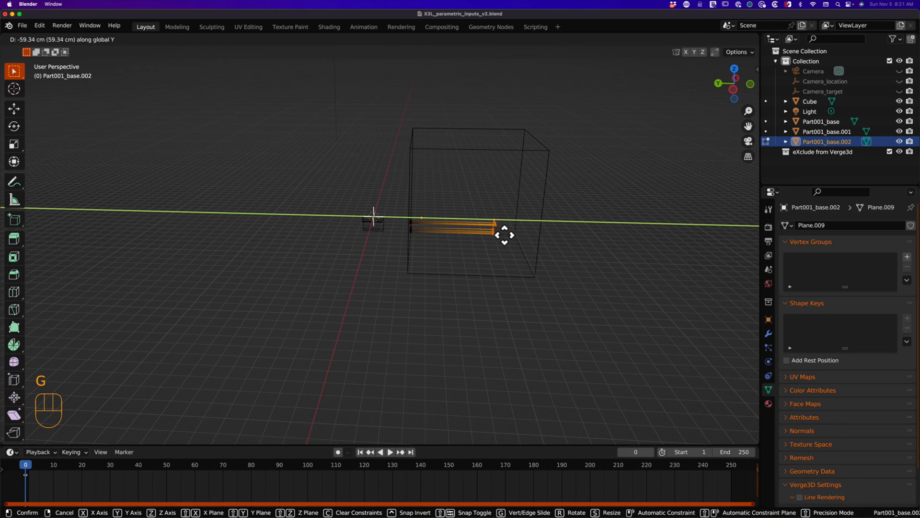
pyautogui.press('Tab')
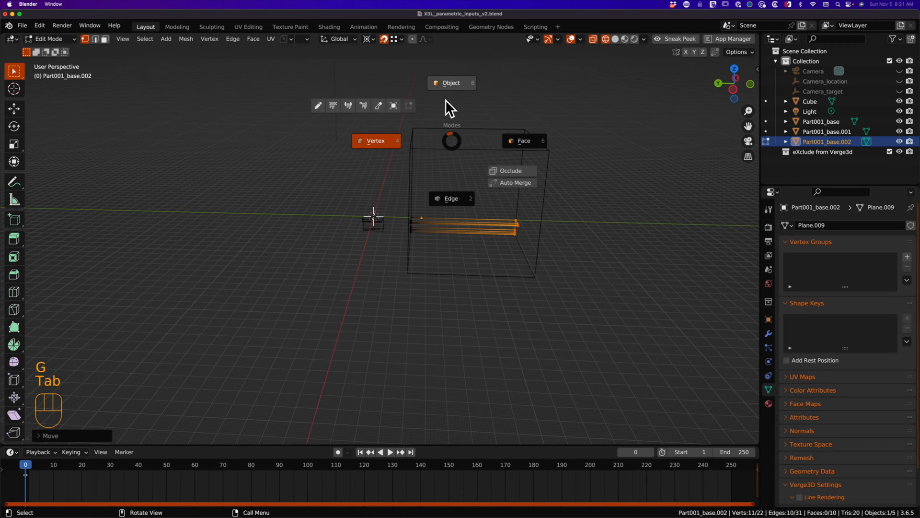
pyautogui.press('Tab')
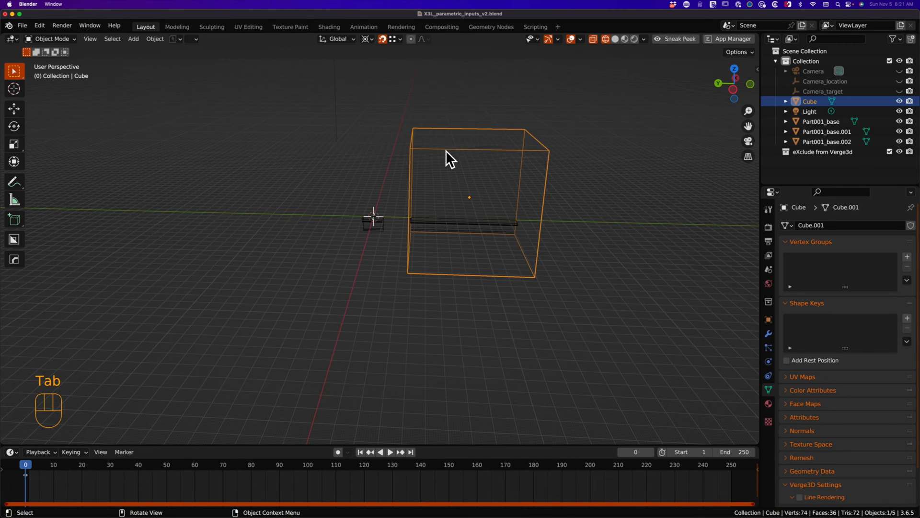
pyautogui.press('g')
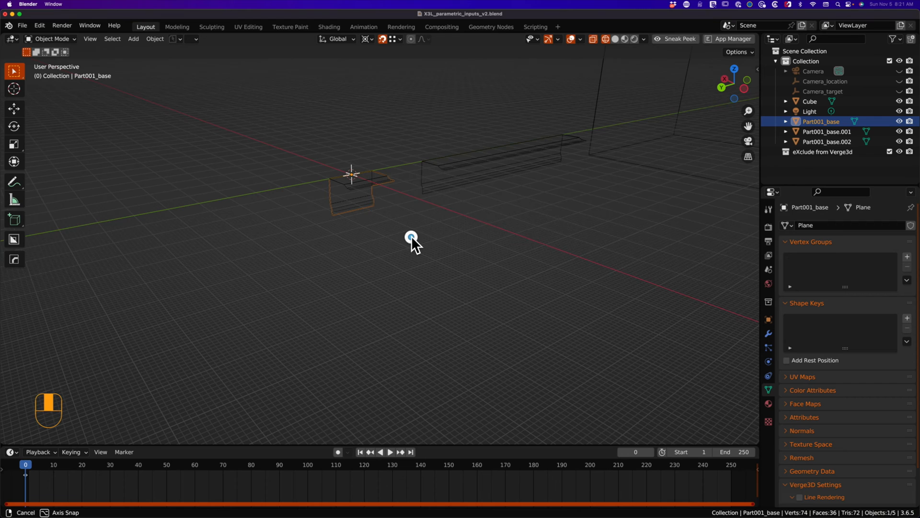
# Duplicate the base profile and reshape its flange edges into a new target
pyautogui.click(352, 188)
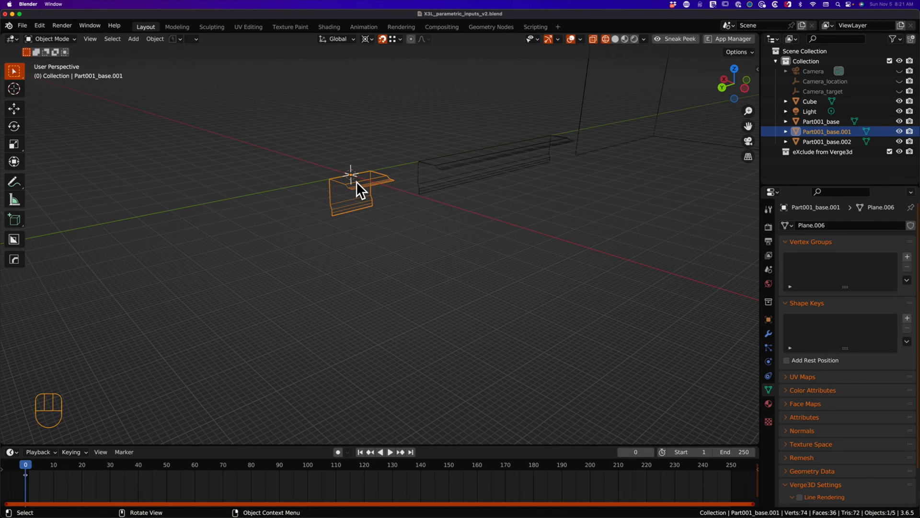
pyautogui.click(828, 142)
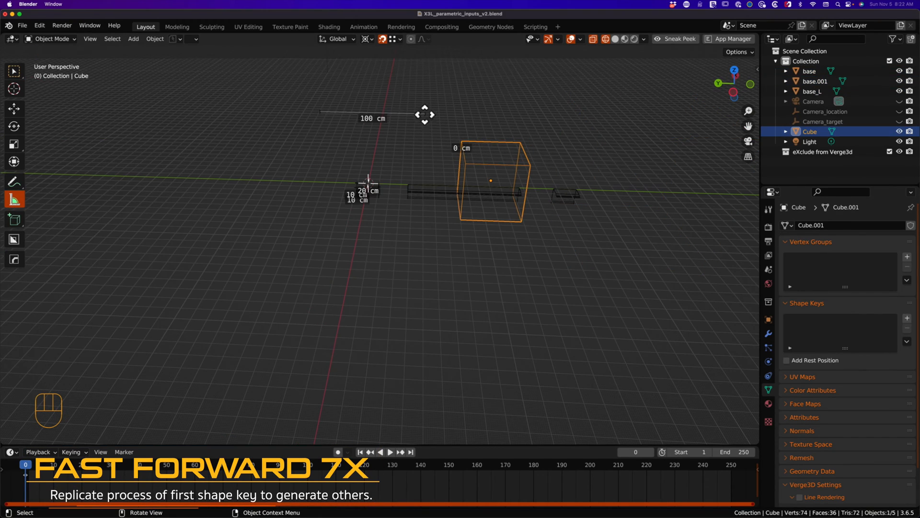
pyautogui.press('g')
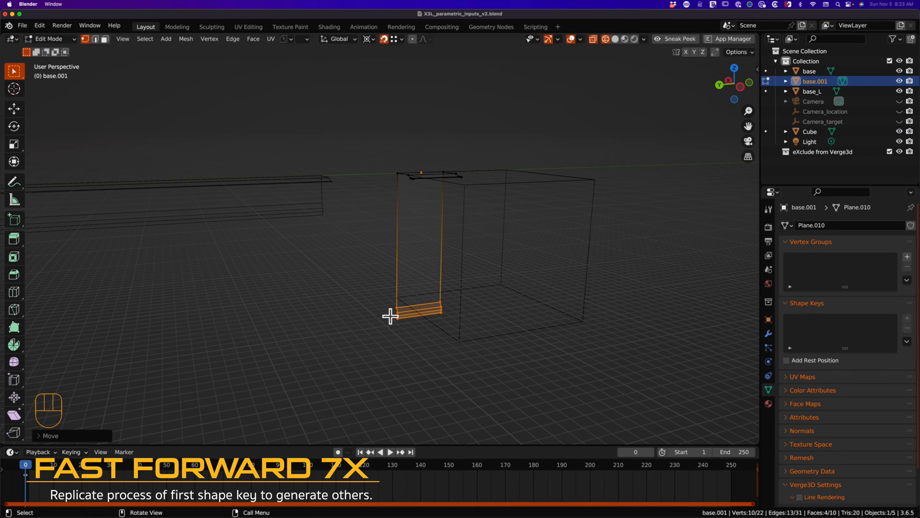
pyautogui.press('Tab')
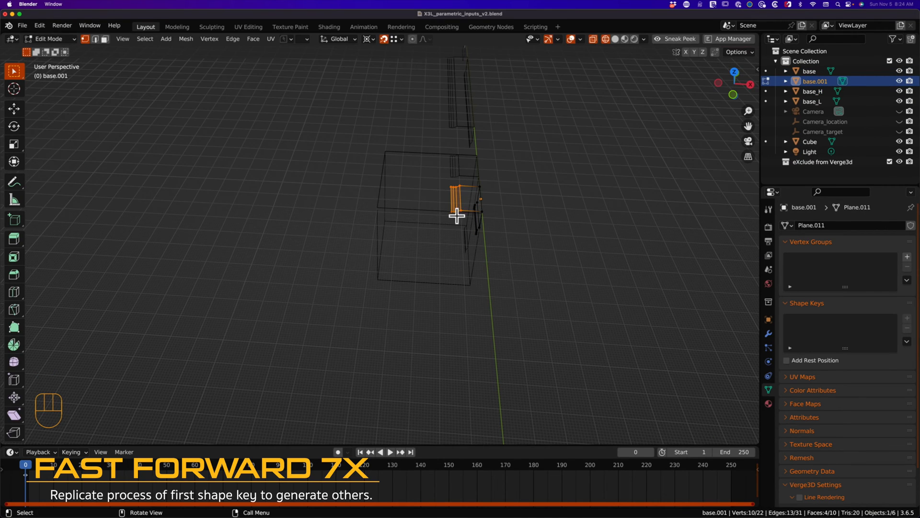
pyautogui.press('Tab')
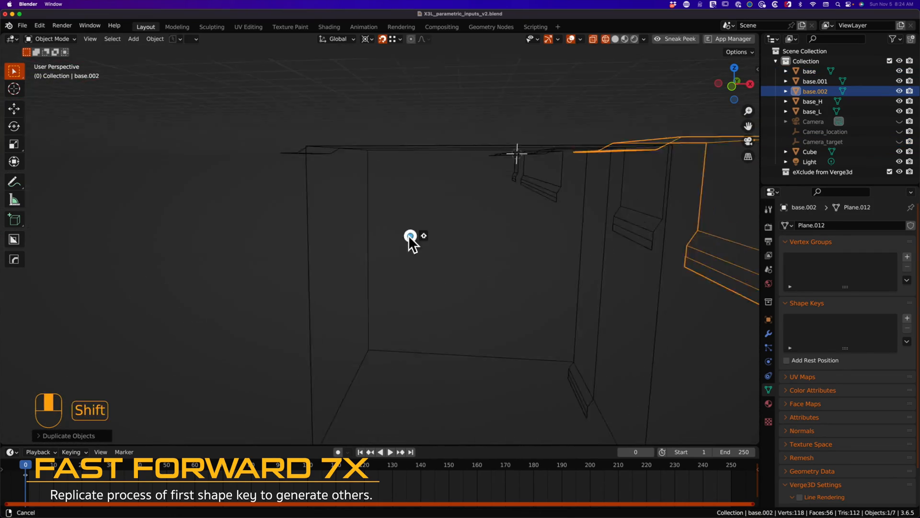
# Create further targets base.003 to base.005, tilting base.004 by -15°
pyautogui.press('Tab')
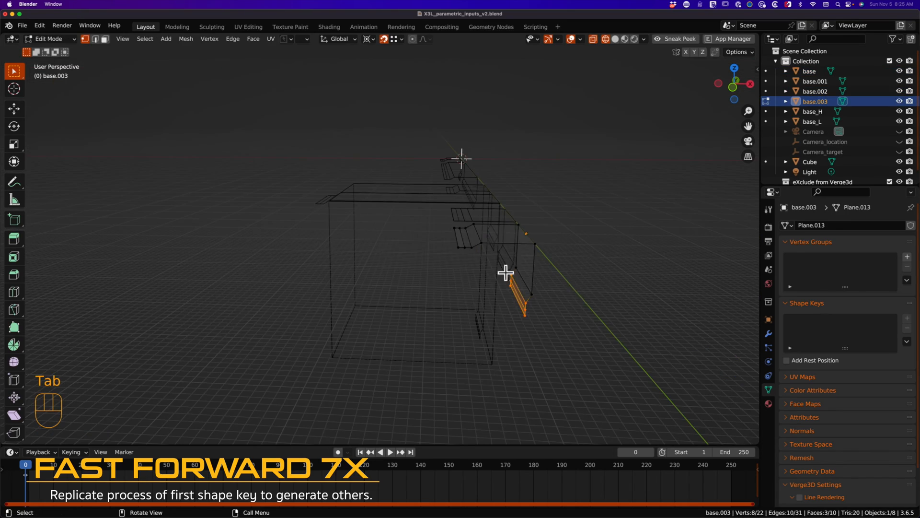
pyautogui.press('Tab')
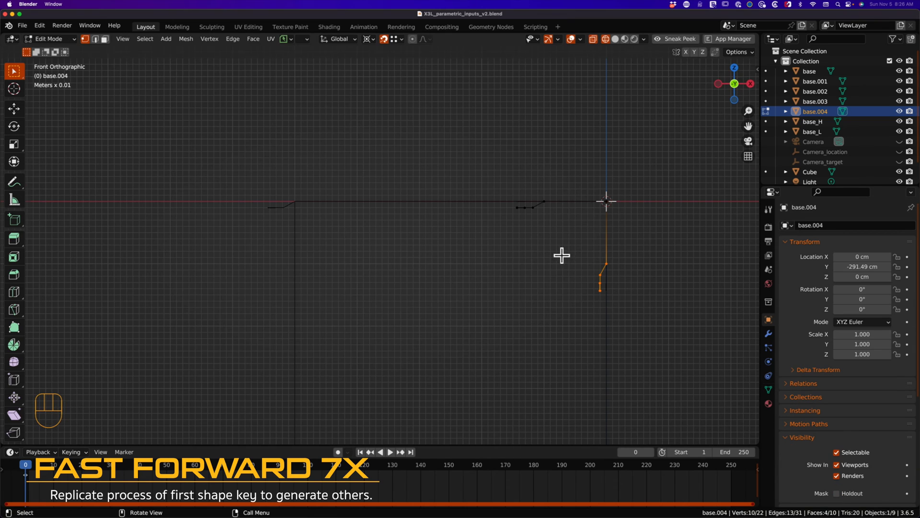
pyautogui.doubleClick(862, 289)
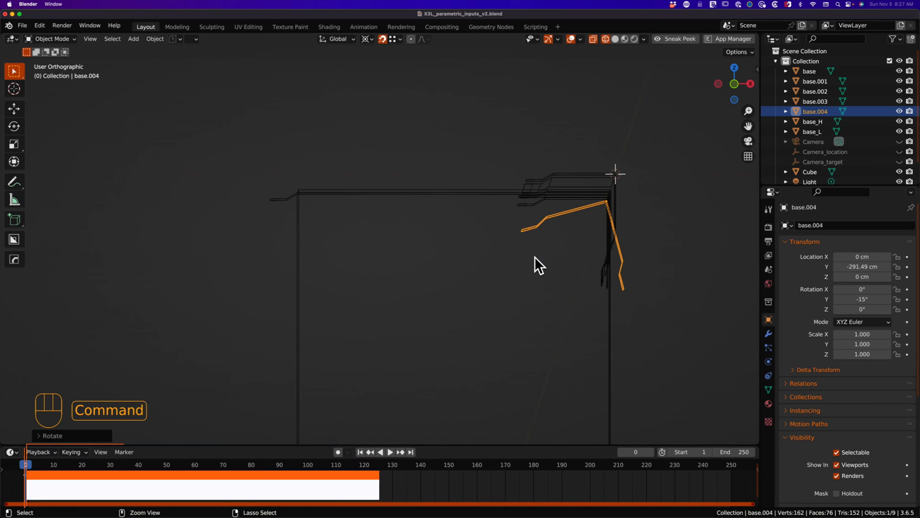
pyautogui.press('Tab')
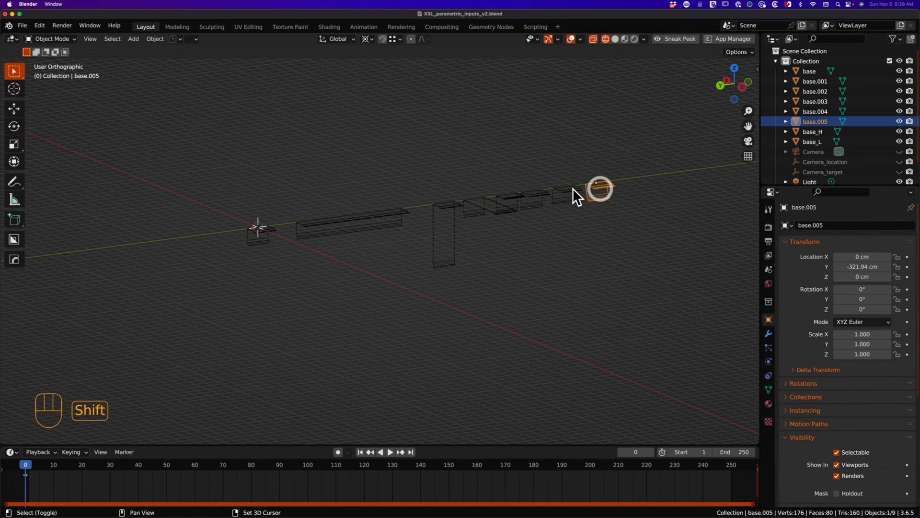
# Select all targets then base, and Join as Shapes into keys Basis, base_L, base_H, base.001, base.002
pyautogui.click(498, 208)
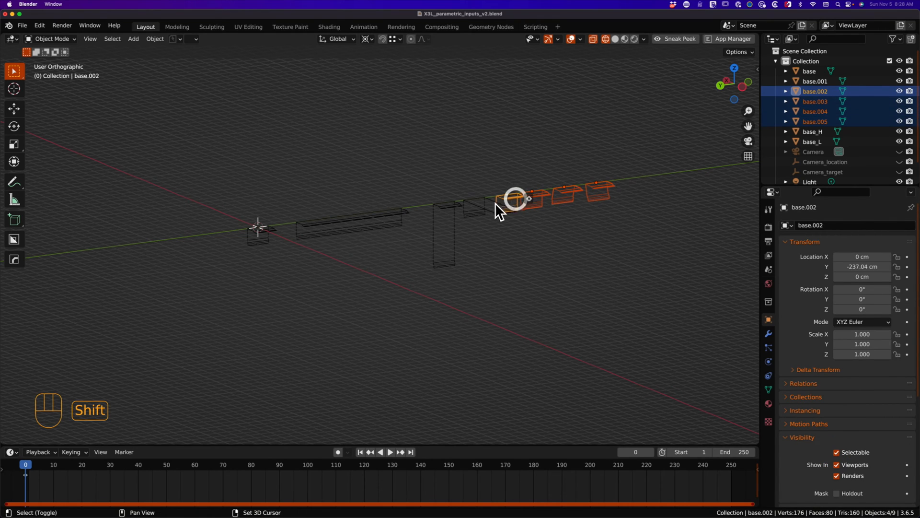
pyautogui.click(443, 235)
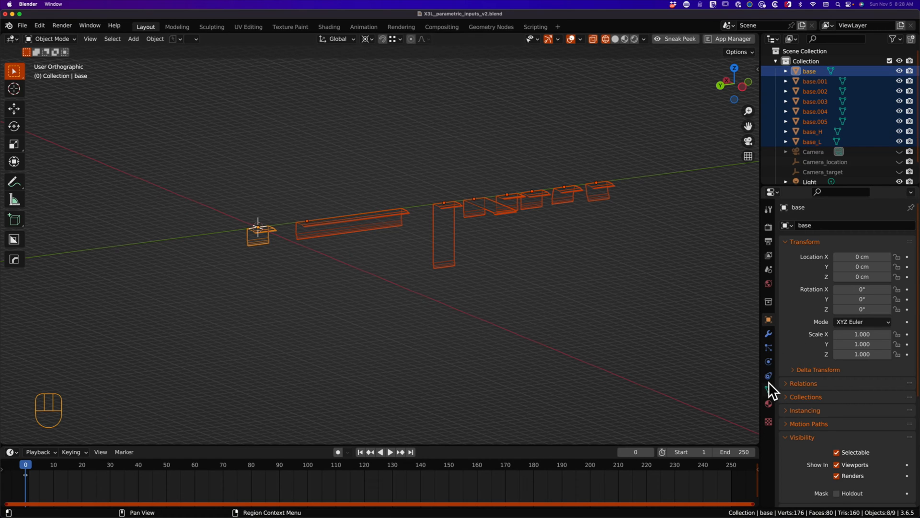
pyautogui.click(768, 390)
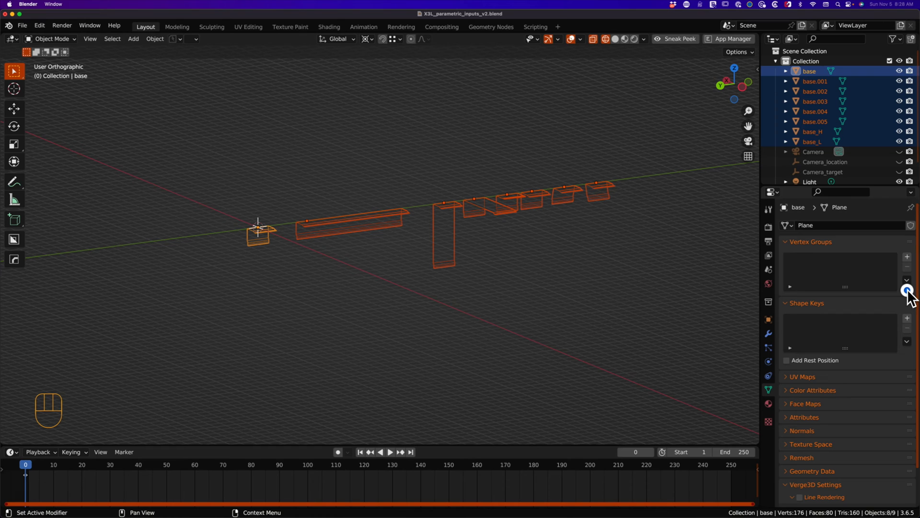
pyautogui.click(908, 344)
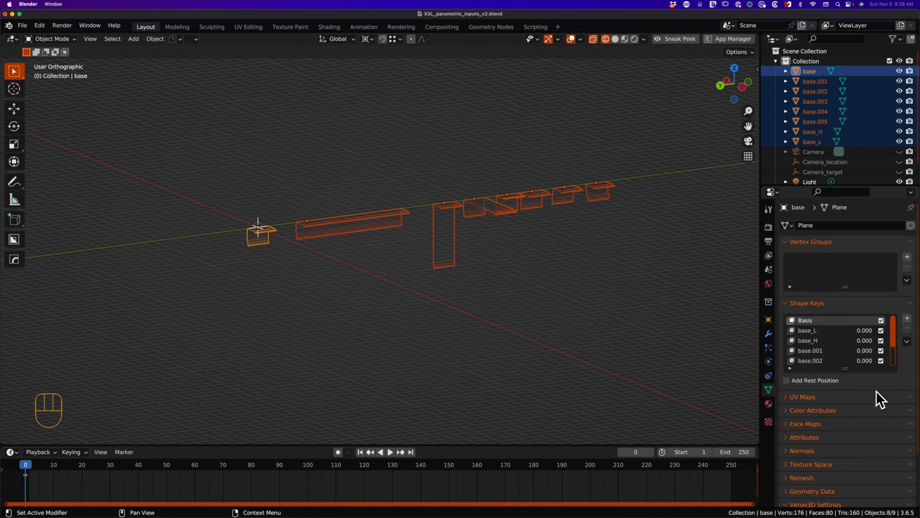
pyautogui.click(808, 330)
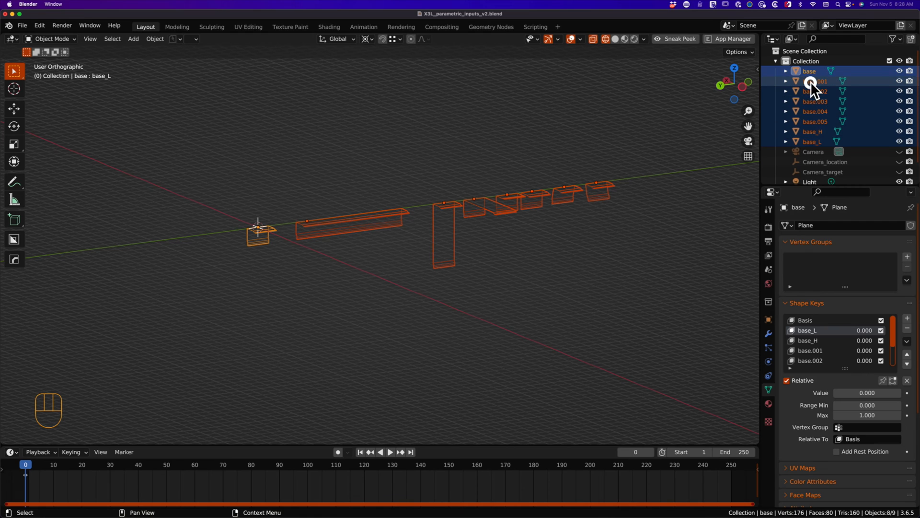
# Move the seven target profiles to the eXclude from Verge3d collection and reselect base
pyautogui.click(815, 80)
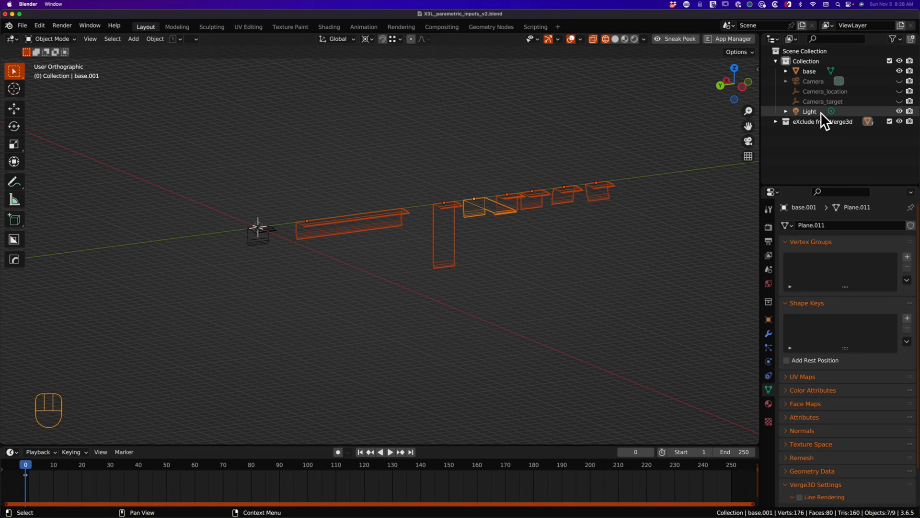
pyautogui.click(260, 232)
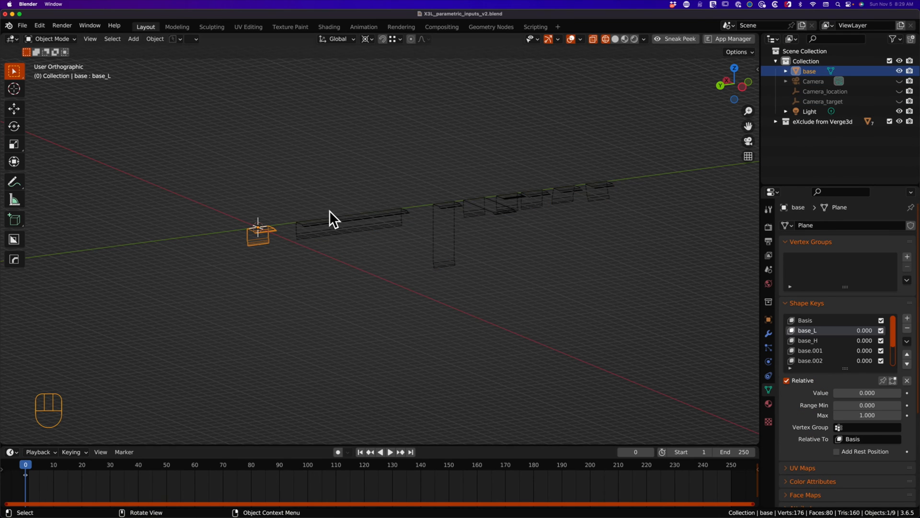